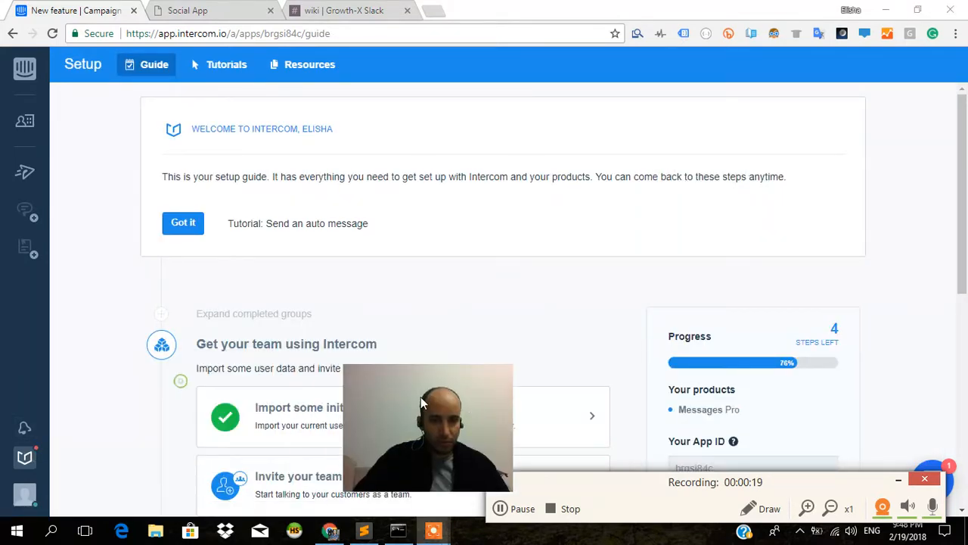
- Bring up the account menu from the profile avatar in the left sidebar
left_click_drag(427, 426, 824, 393)
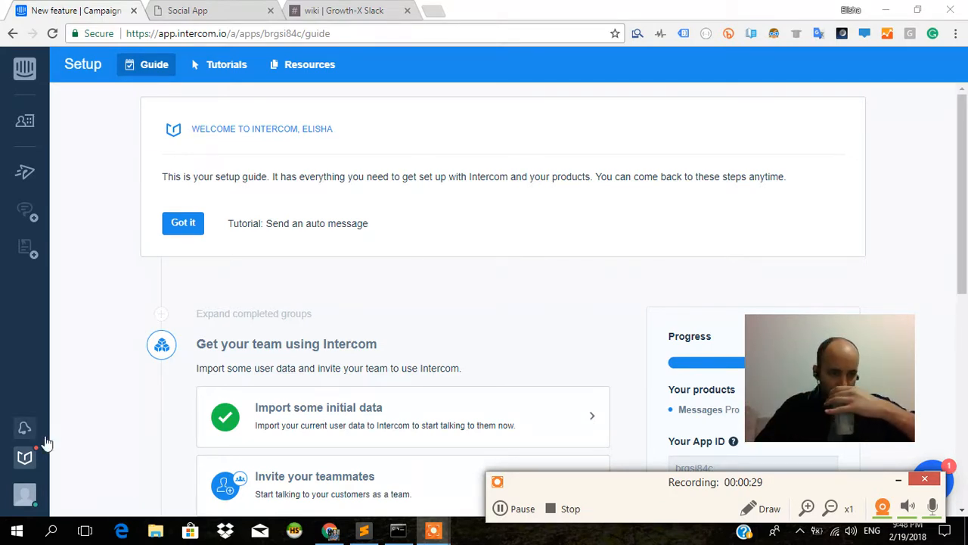
left_click(23, 490)
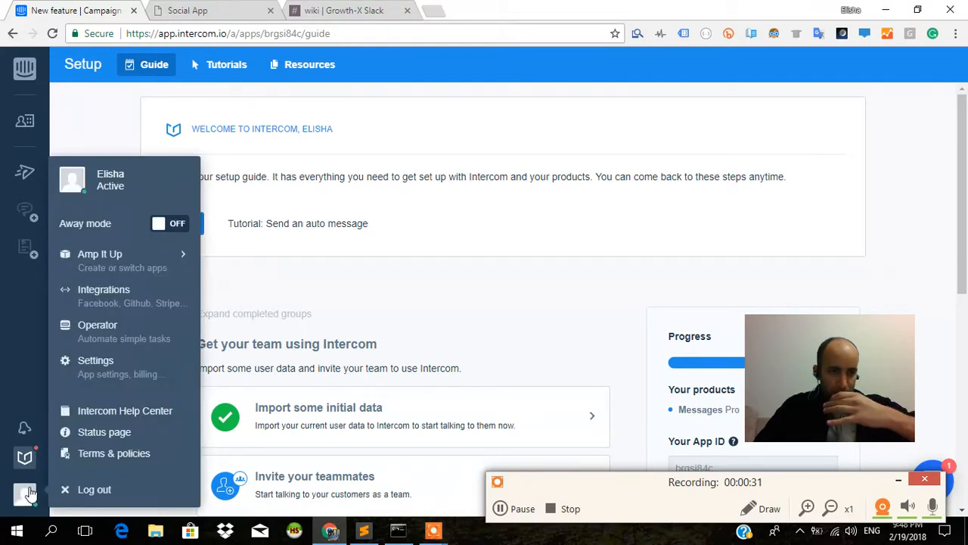
mouse_move(114, 454)
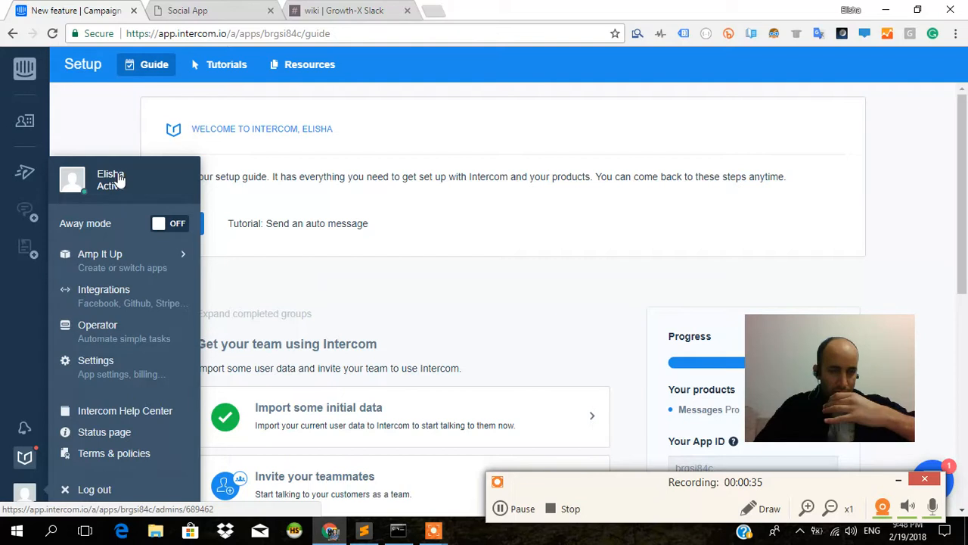
mouse_move(102, 377)
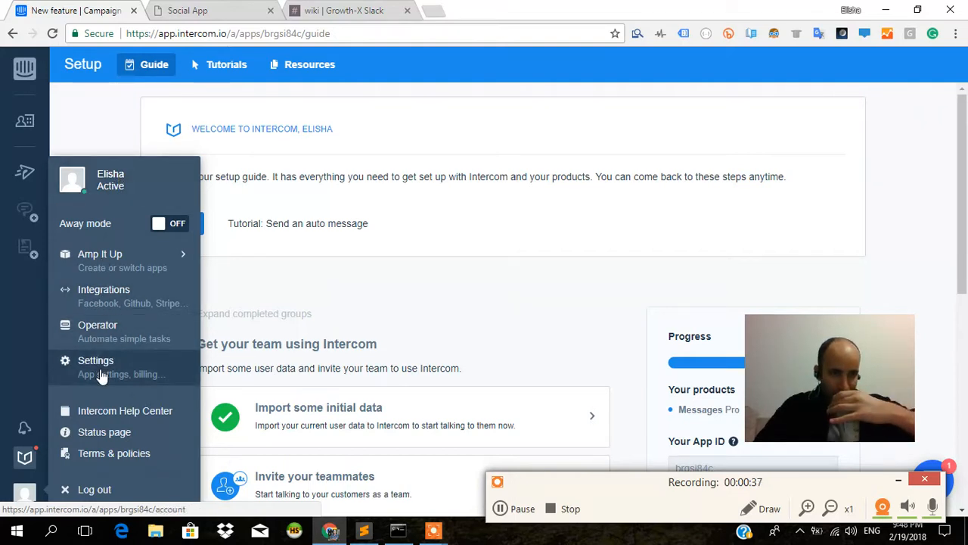
- Go to Settings, the App settings, and the People data page for Amp It Up
left_click(95, 360)
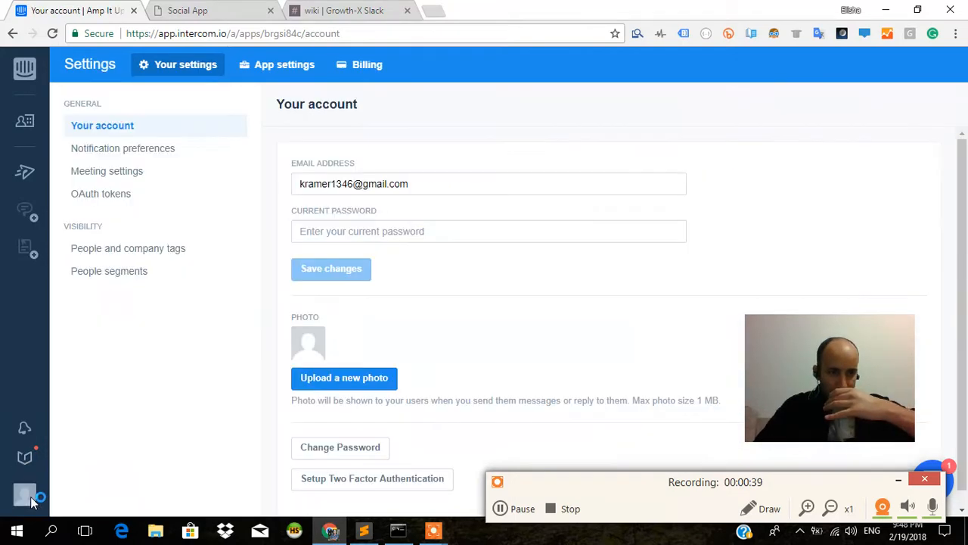
left_click(24, 493)
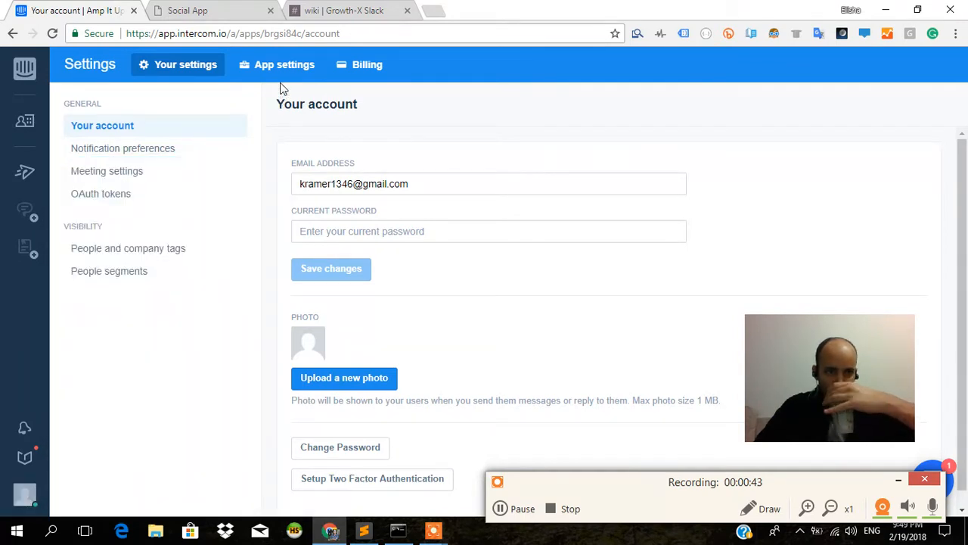
left_click(284, 63)
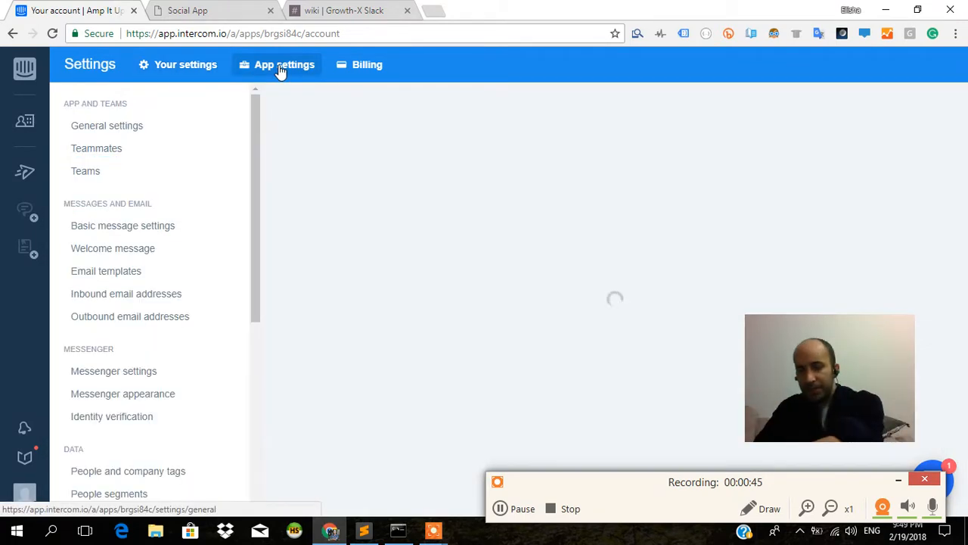
left_click(106, 124)
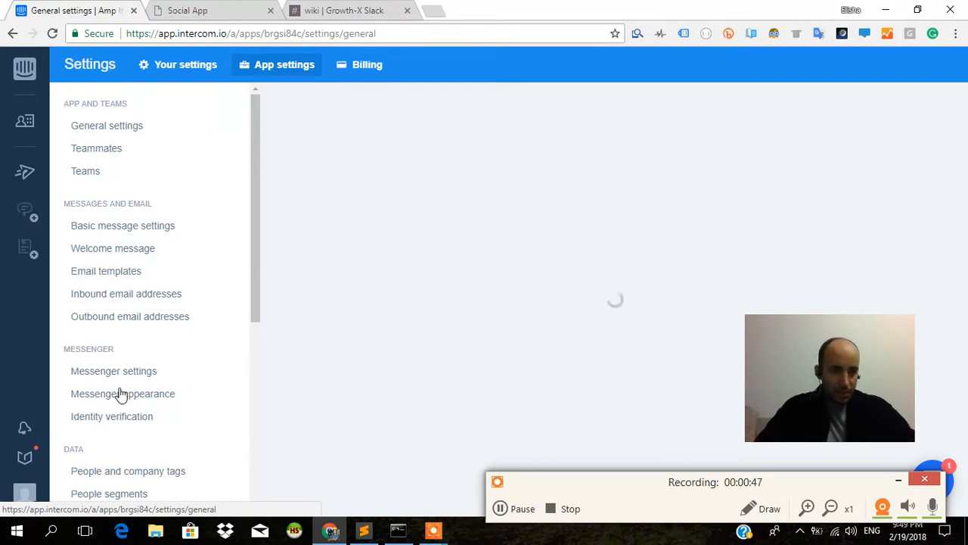
mouse_move(261, 255)
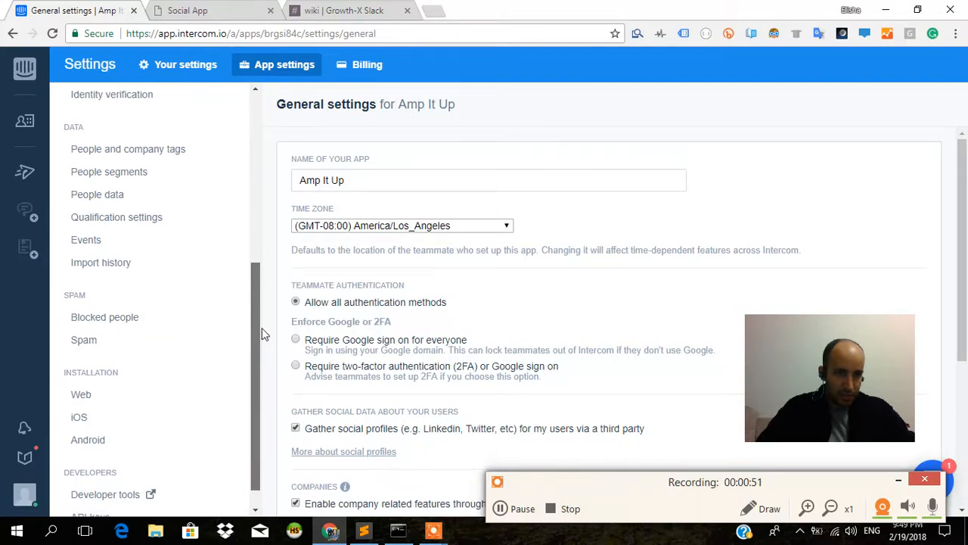
left_click(97, 185)
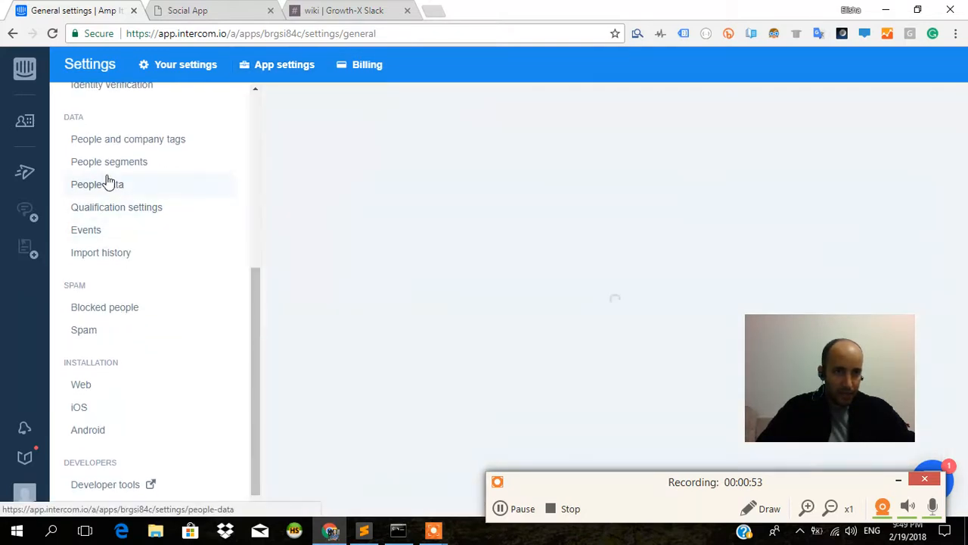
left_click(97, 185)
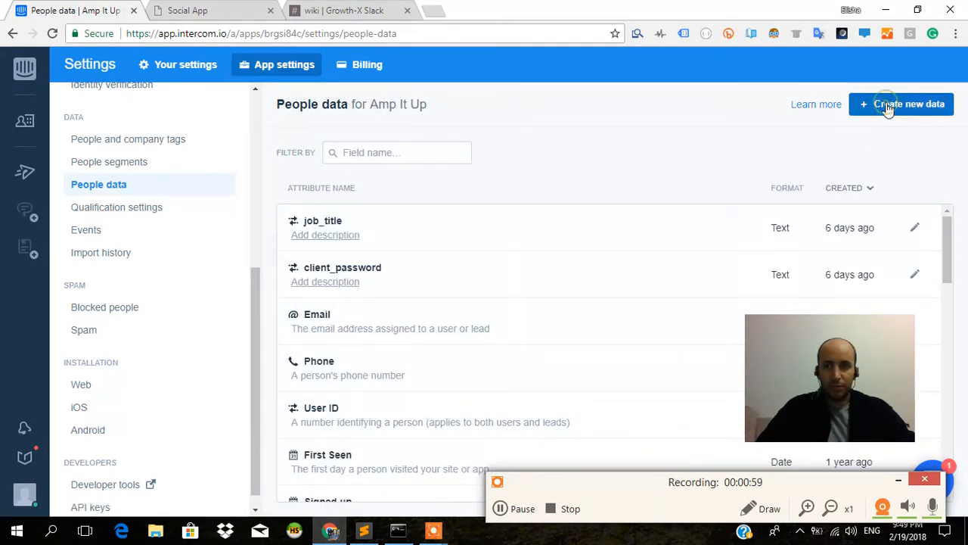
- Start a new people attribute named upgrade_request with a matching description
left_click(901, 103)
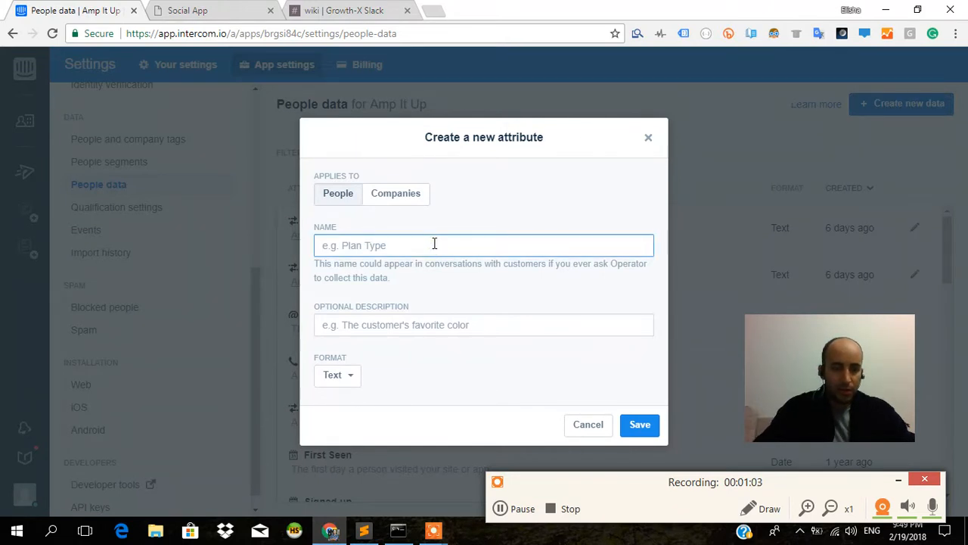
type("upgrade_requesst")
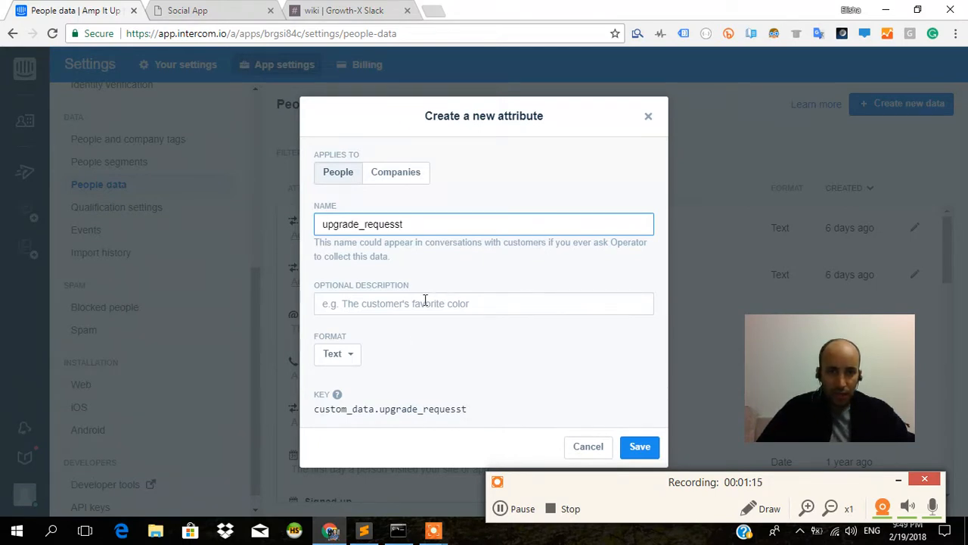
type("upfra")
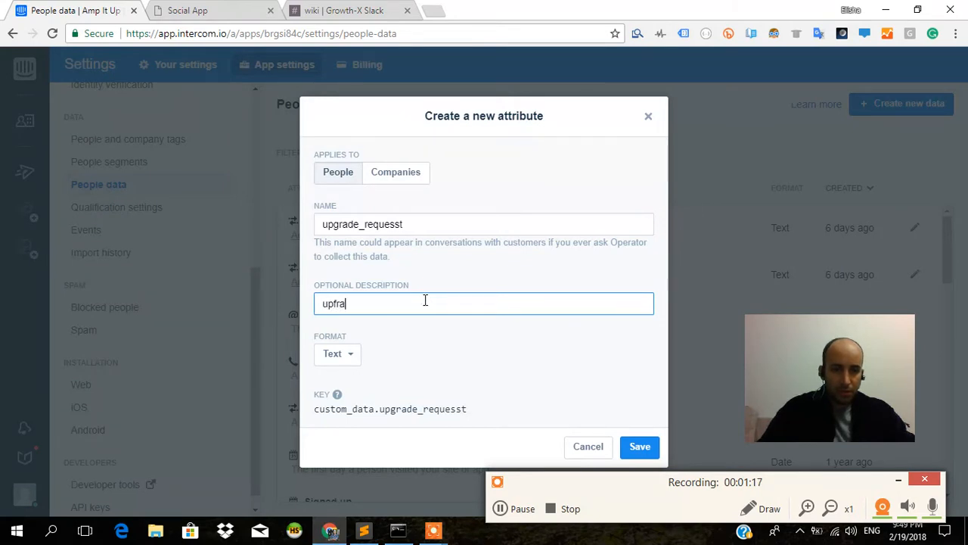
type("upgrade_")
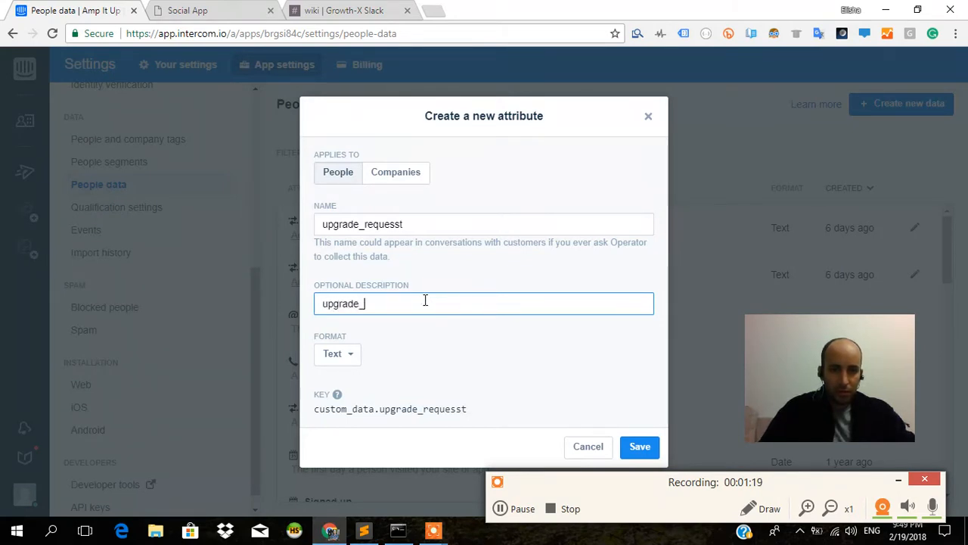
type("request")
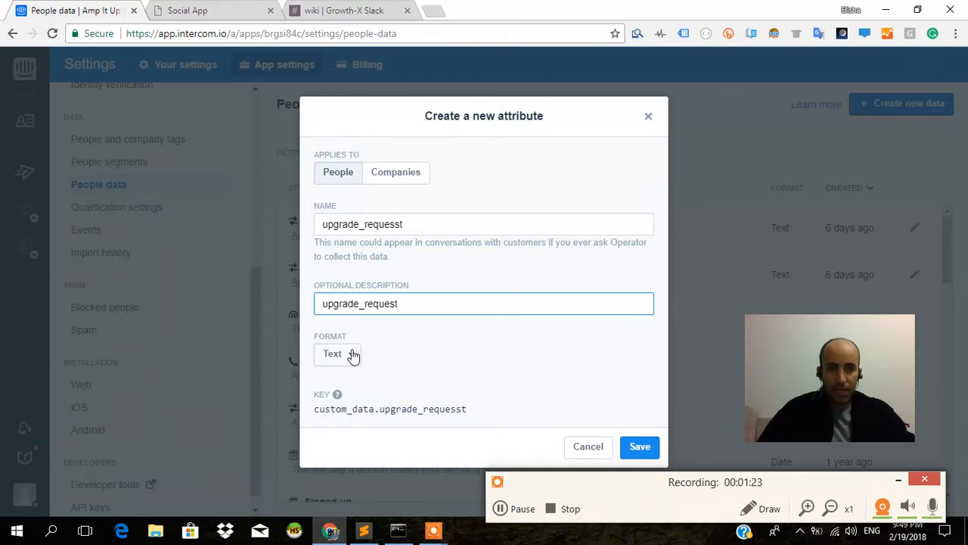
- Set the attribute format to True or False and save it
left_click(336, 354)
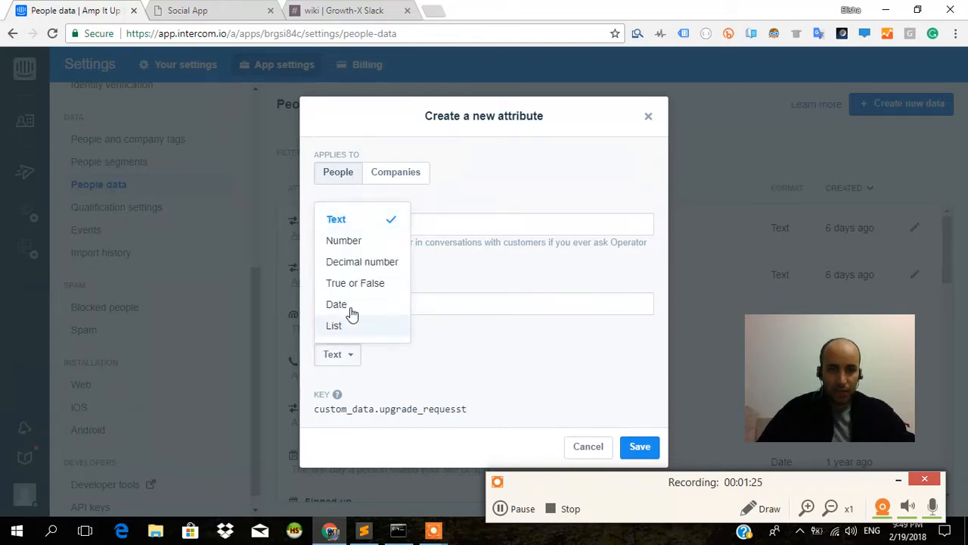
left_click(354, 283)
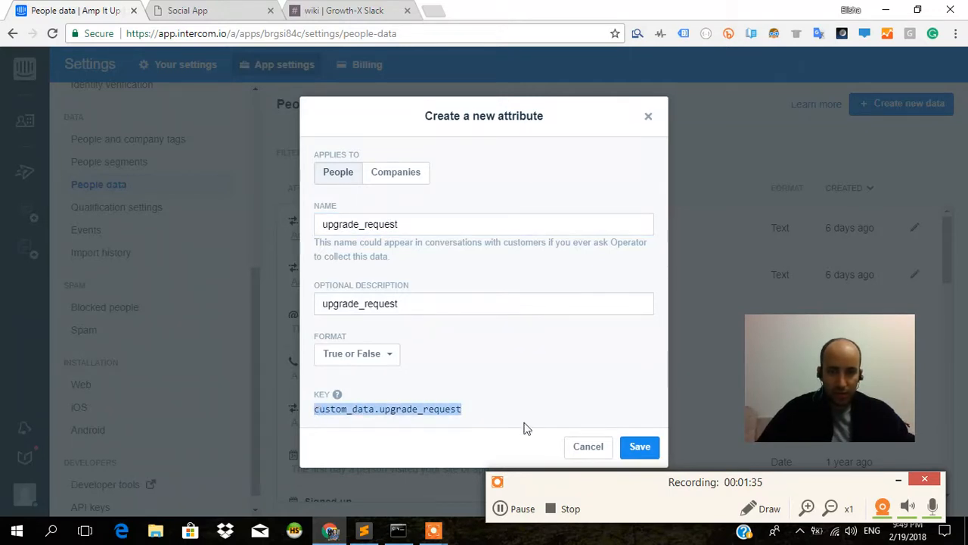
left_click(638, 446)
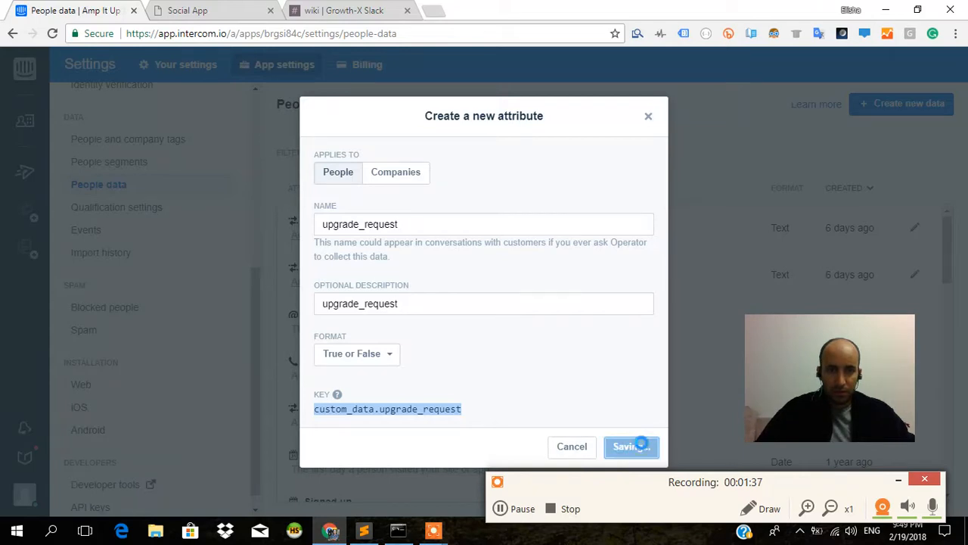
left_click(631, 446)
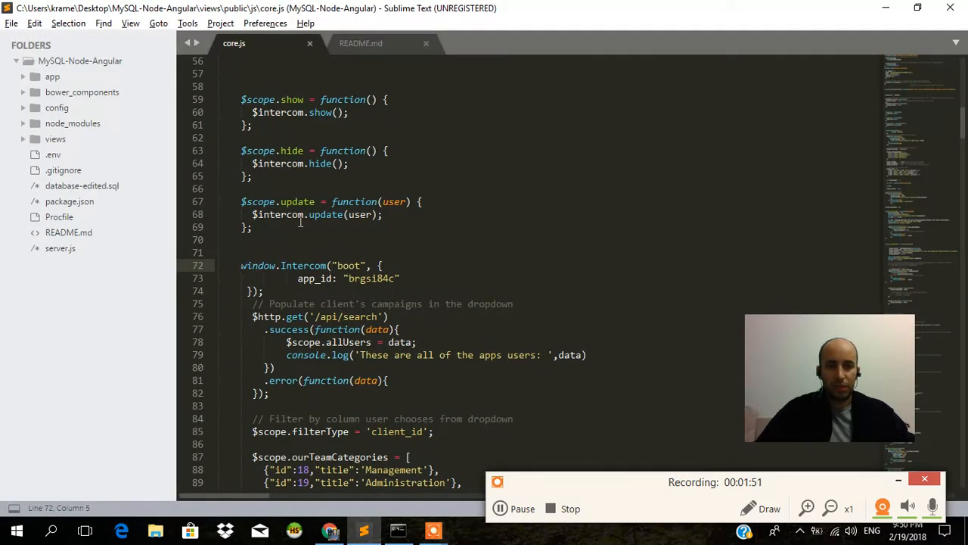
- Review core.js's Intercom boot and mainController code, then begin switching windows
scroll("up", 3)
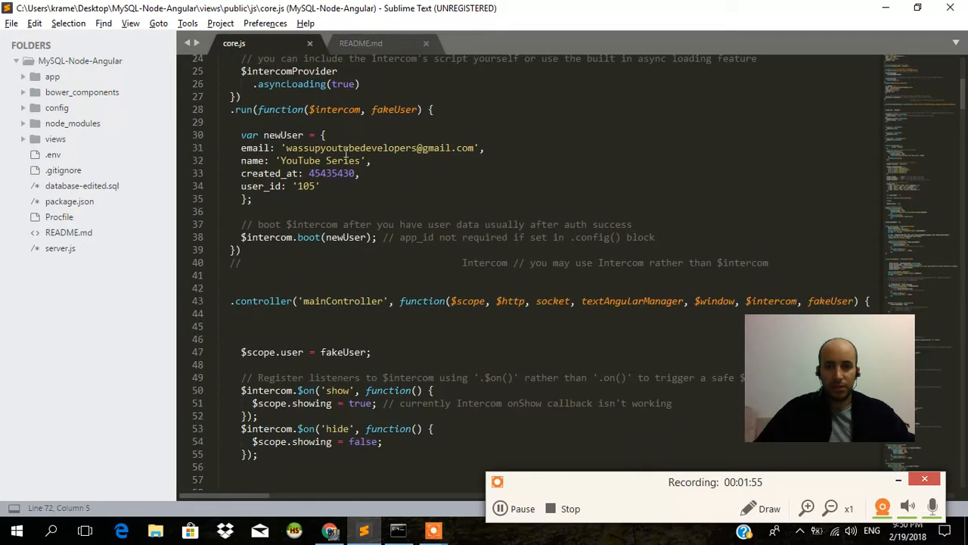
scroll("down", 3)
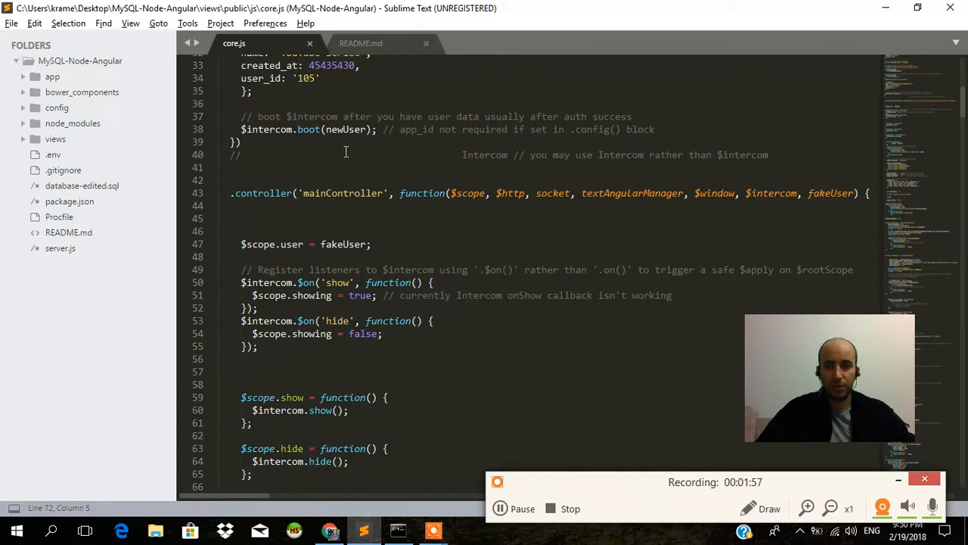
key("alt+tab")
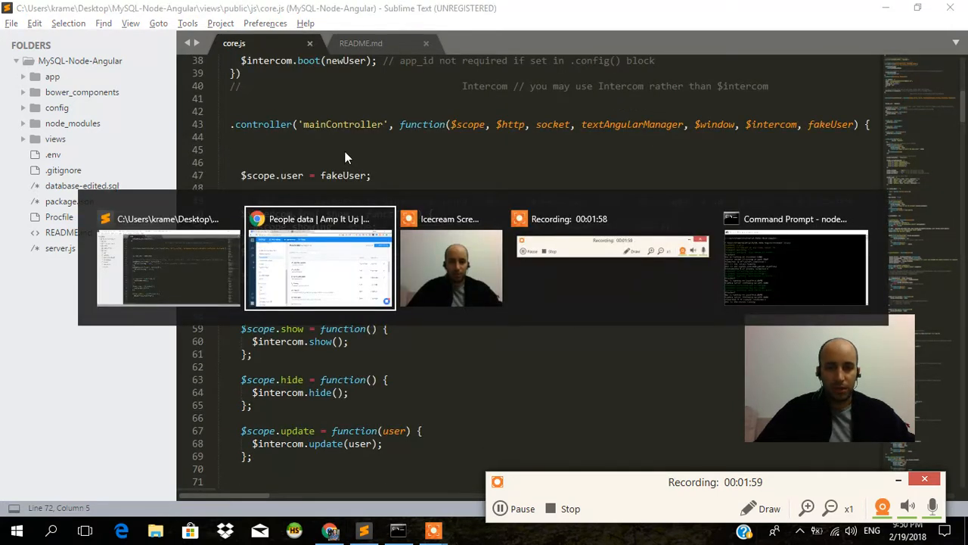
- Run a console snippet setting upgrade_request to true and calling Intercom('update'); it throws a TypeError
left_click(317, 257)
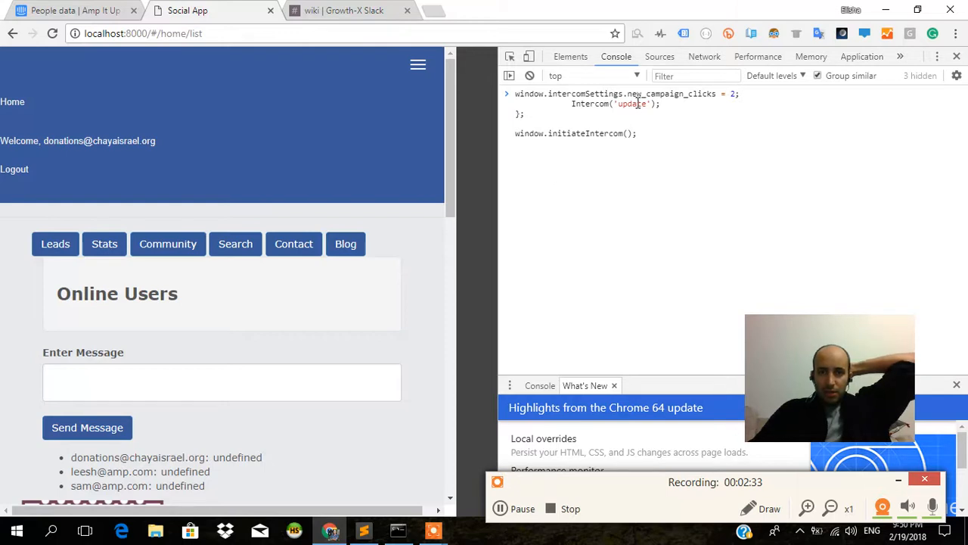
double_click(681, 93)
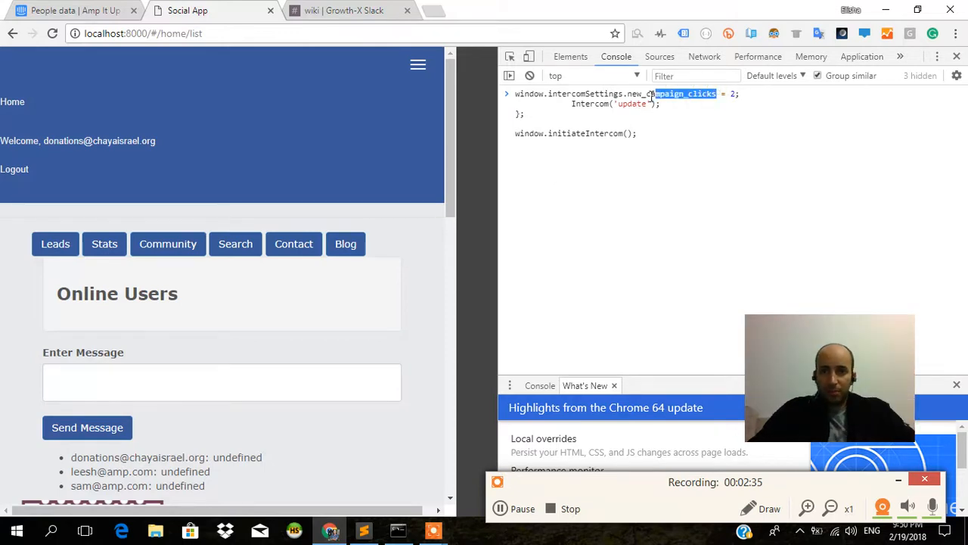
type("custom_data.upgrade_request")
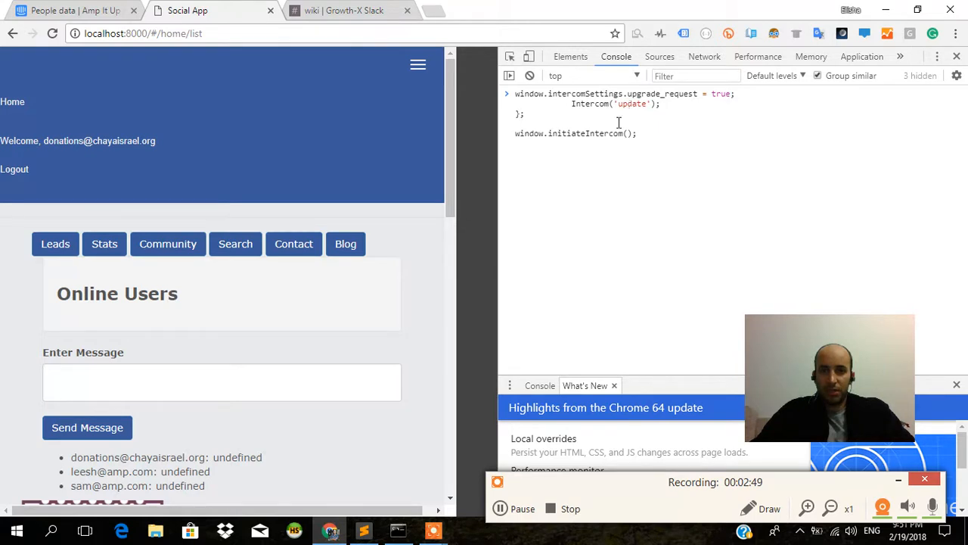
mouse_move(614, 203)
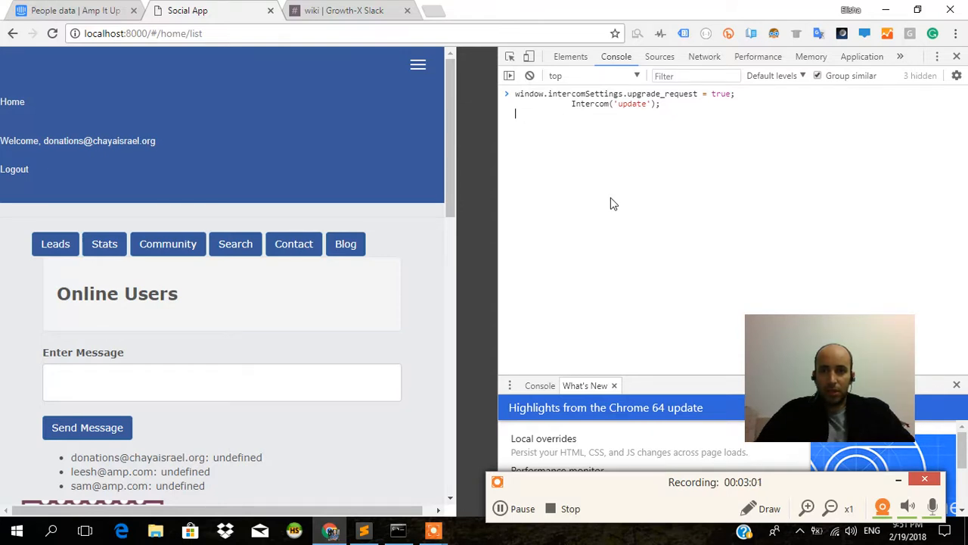
key("Enter")
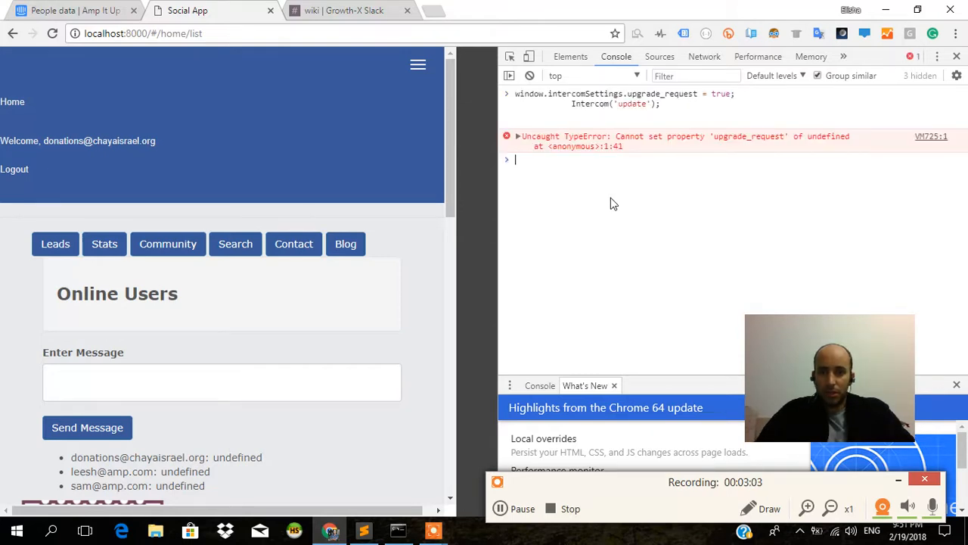
mouse_move(782, 150)
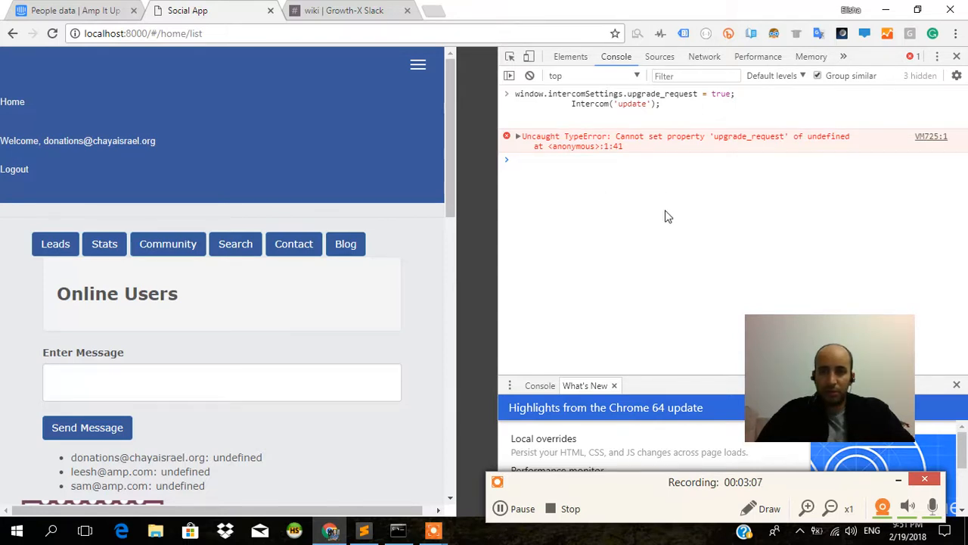
key("alt+tab")
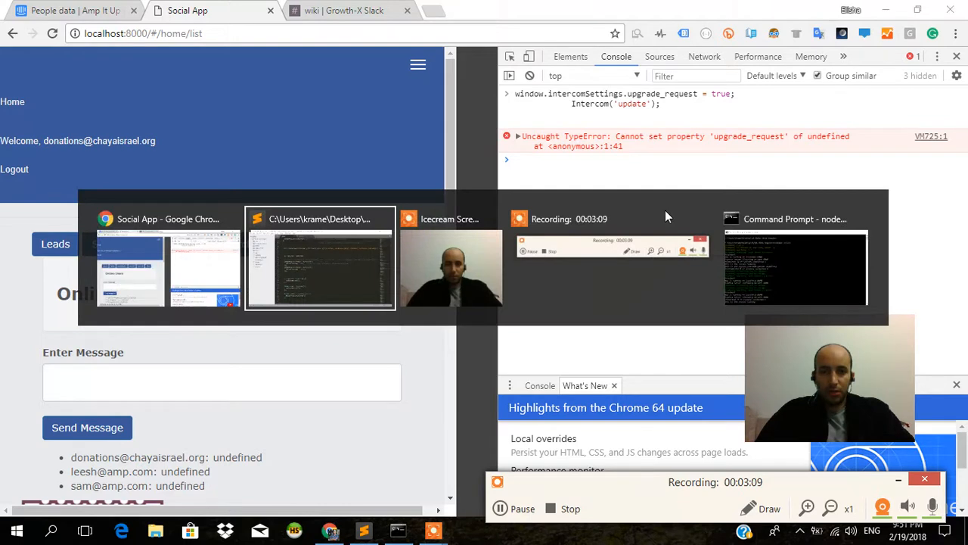
- Add $intercom.upgrade_request = true; Intercom('update'); inside mainController in core.js and save
left_click(319, 257)
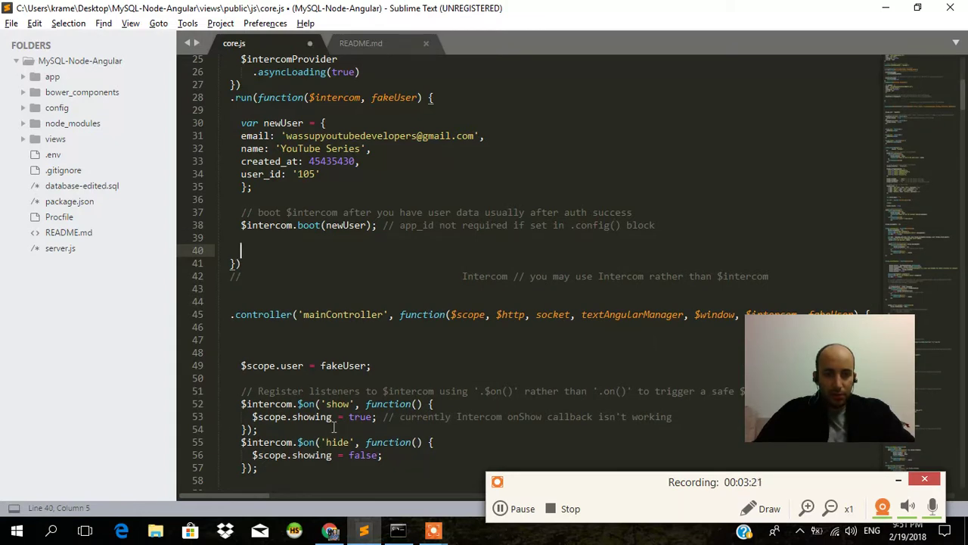
scroll("down", 3)
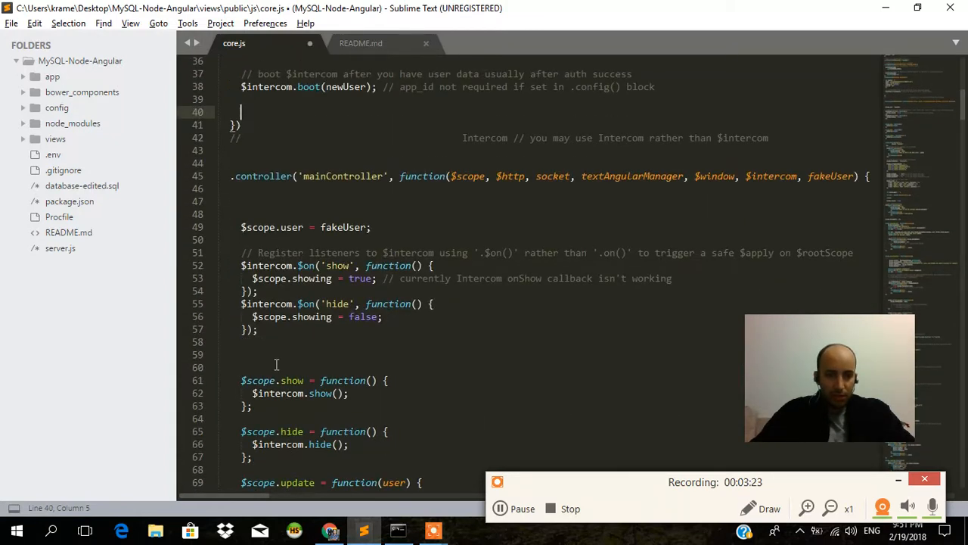
left_click(258, 354)
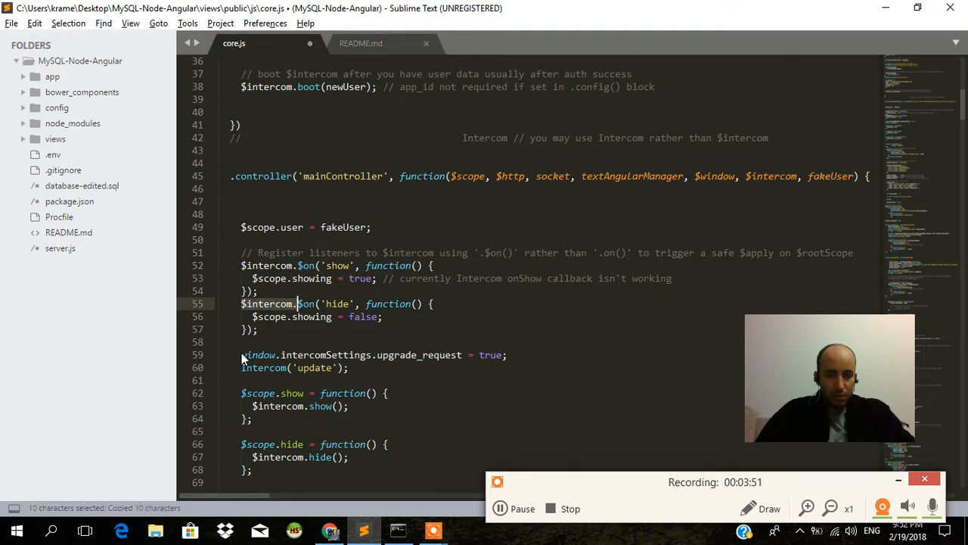
left_click(242, 354)
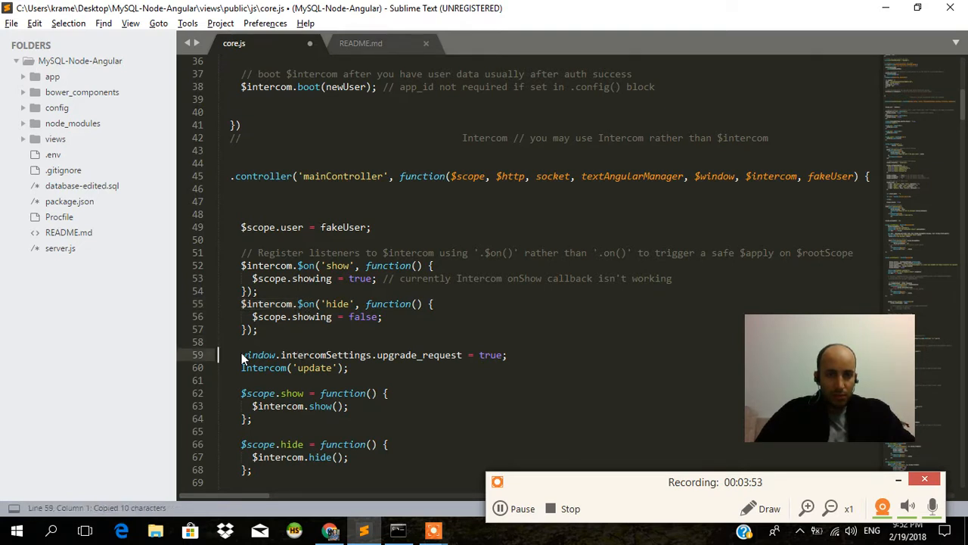
left_click(242, 354)
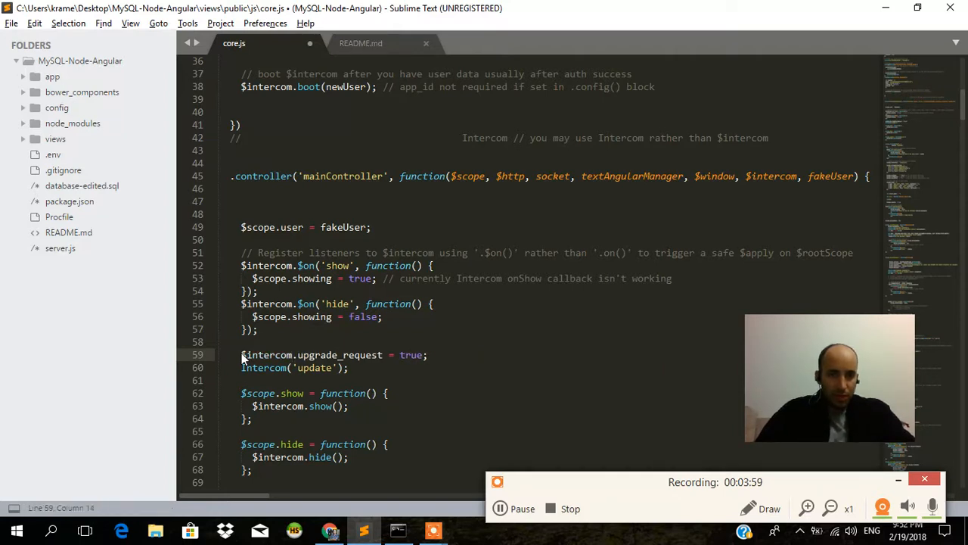
key("alt+tab")
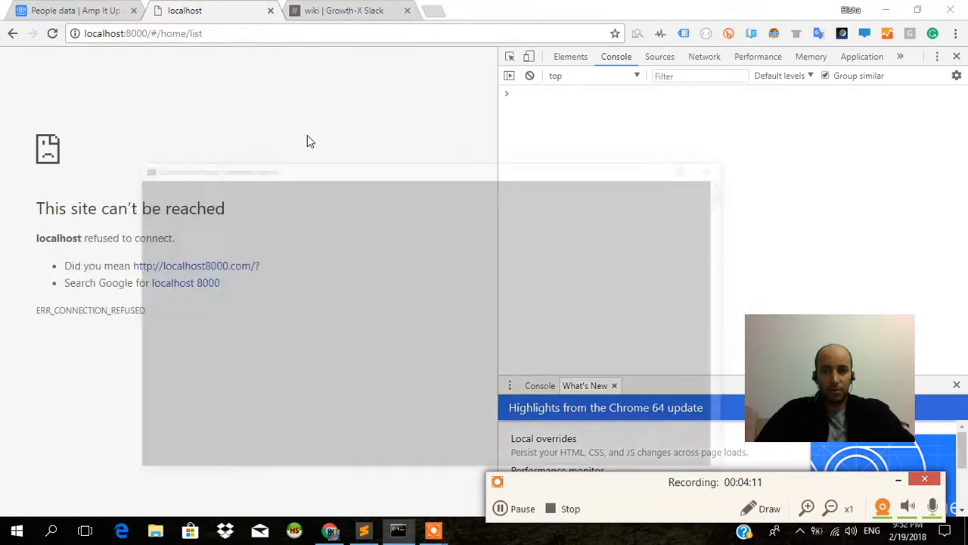
- Note localhost:8000 refuses to connect and return to the code editor
key("alt+tab")
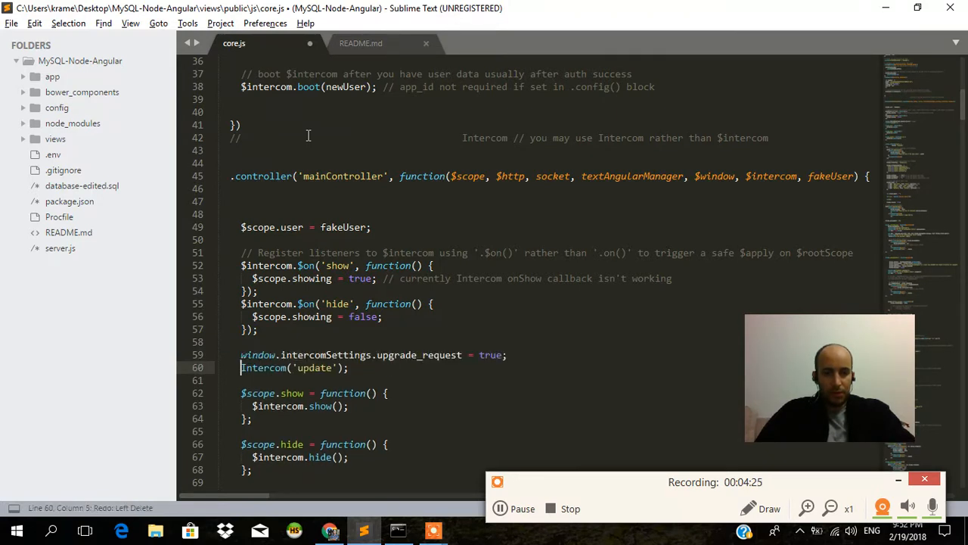
- Make line 59 use $intercom.upgrade_request = true and copy the two upgrade lines
type("$intercom.")
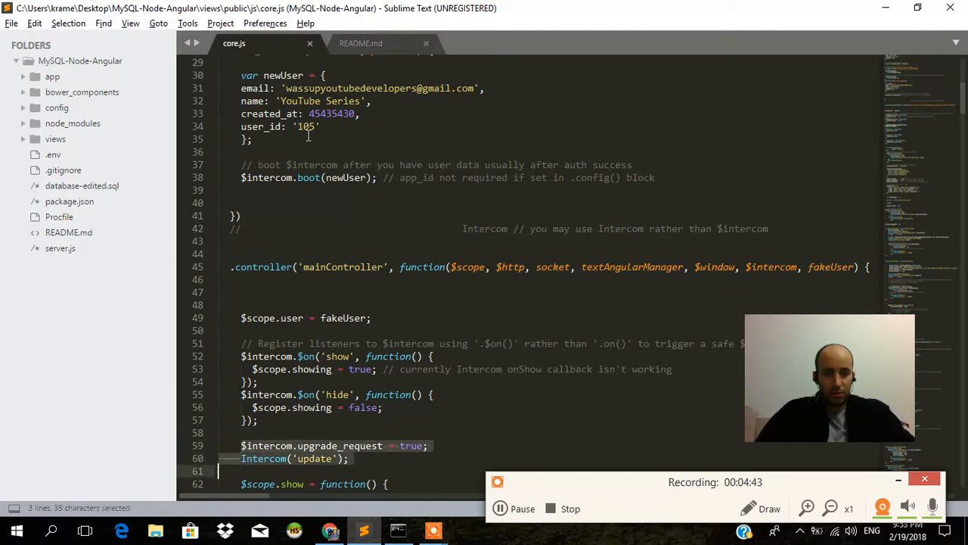
key("alt+tab")
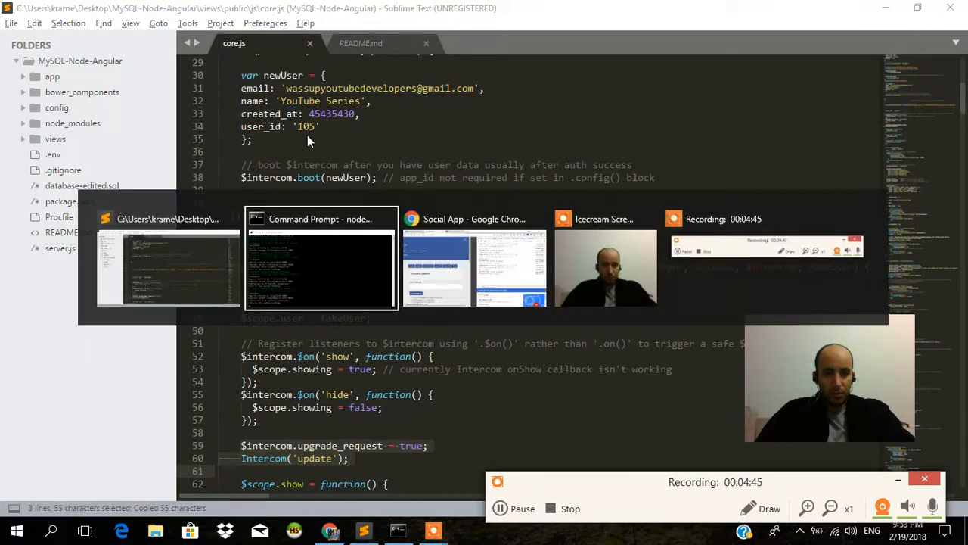
- Run the pasted $intercom snippet in the console; it fails with '$intercom is not defined'
left_click(475, 257)
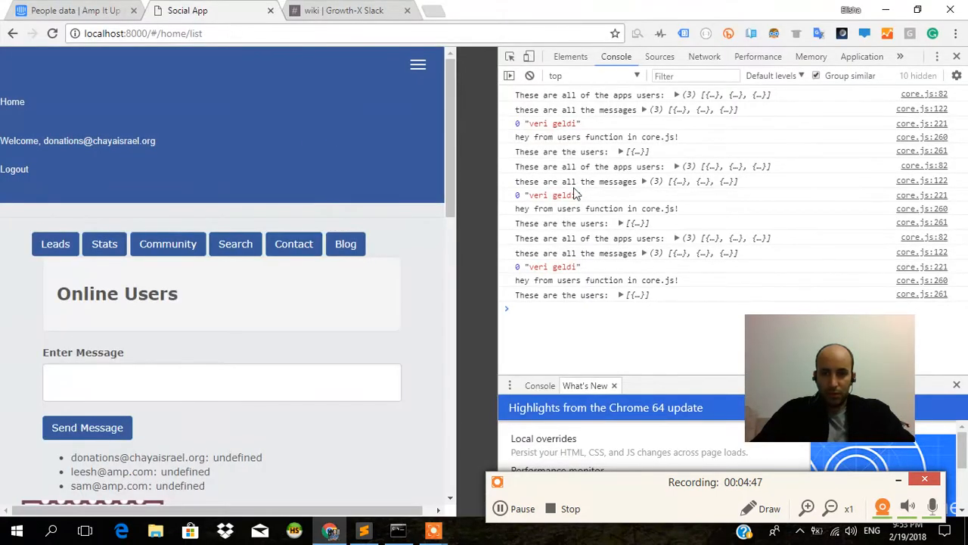
mouse_move(663, 357)
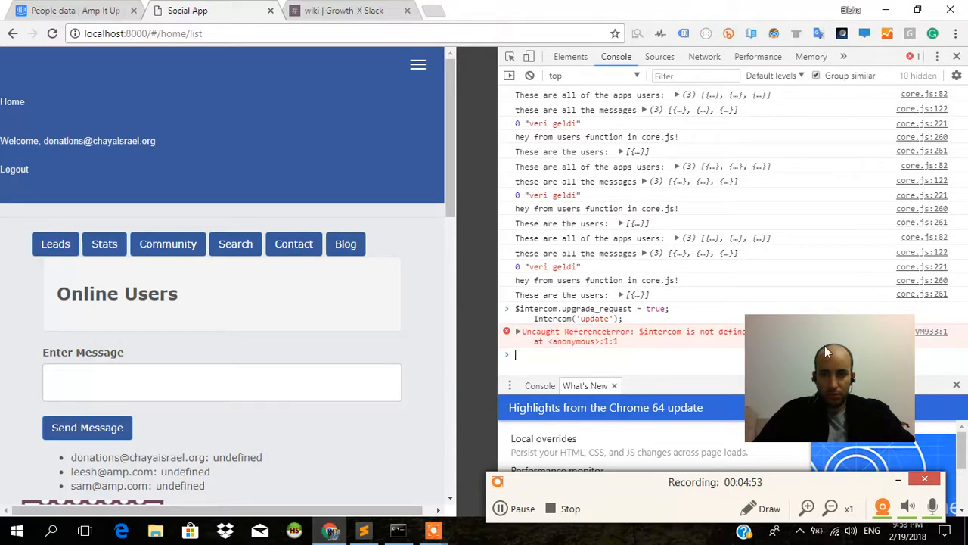
left_click_drag(829, 378, 234, 379)
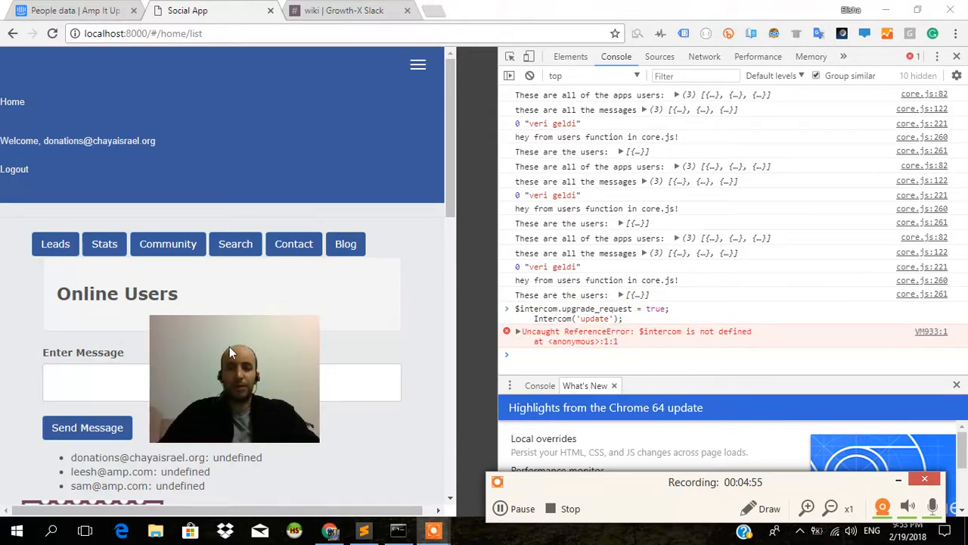